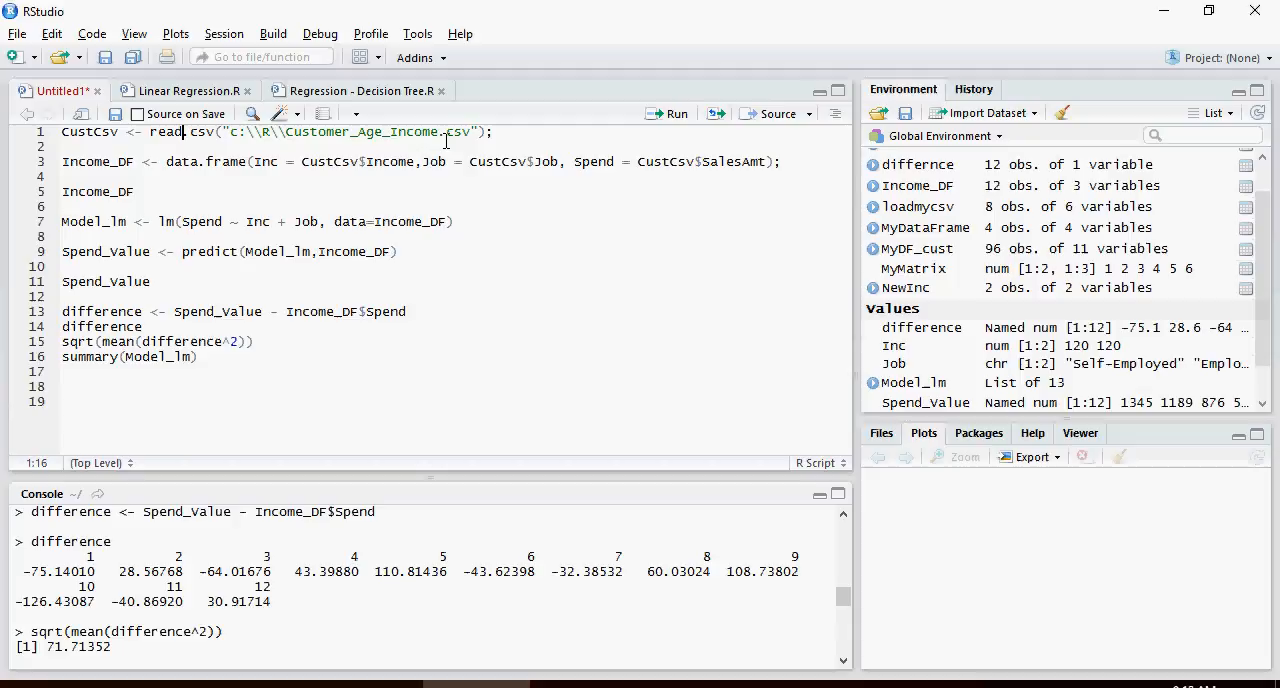
- Position the cursor on the read.csv and income data frame lines to rerun the script on 96 rows
click(492, 132)
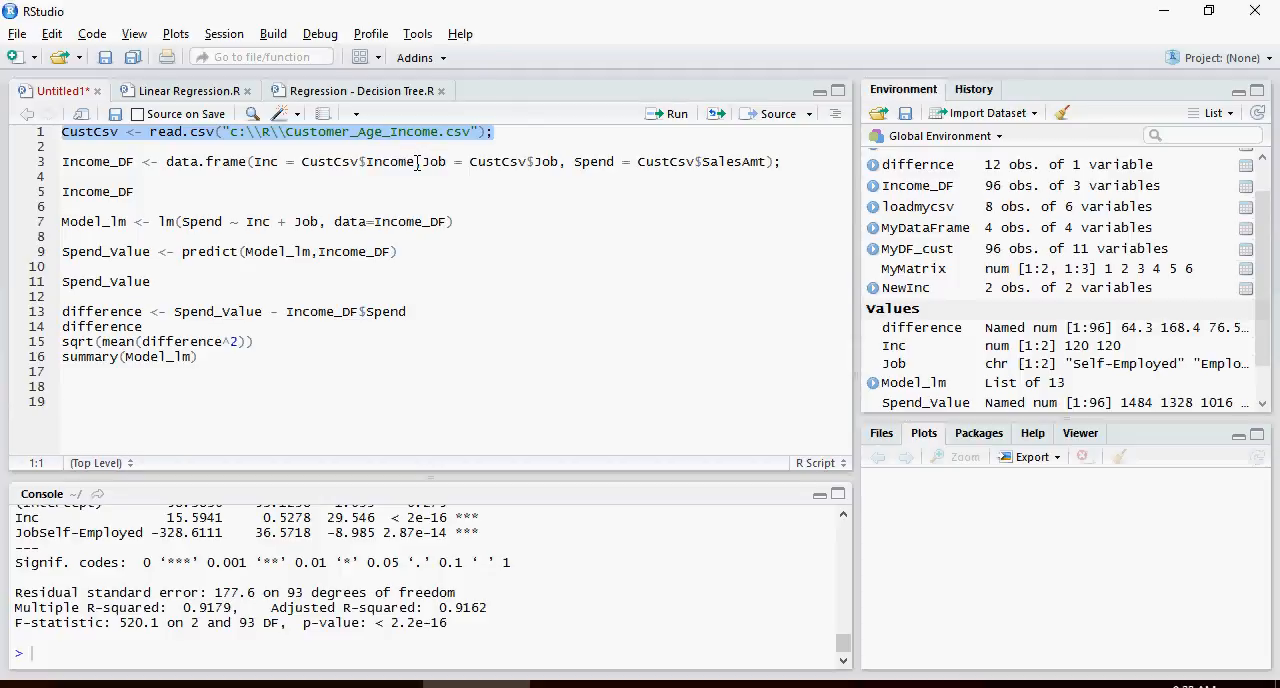
click(416, 160)
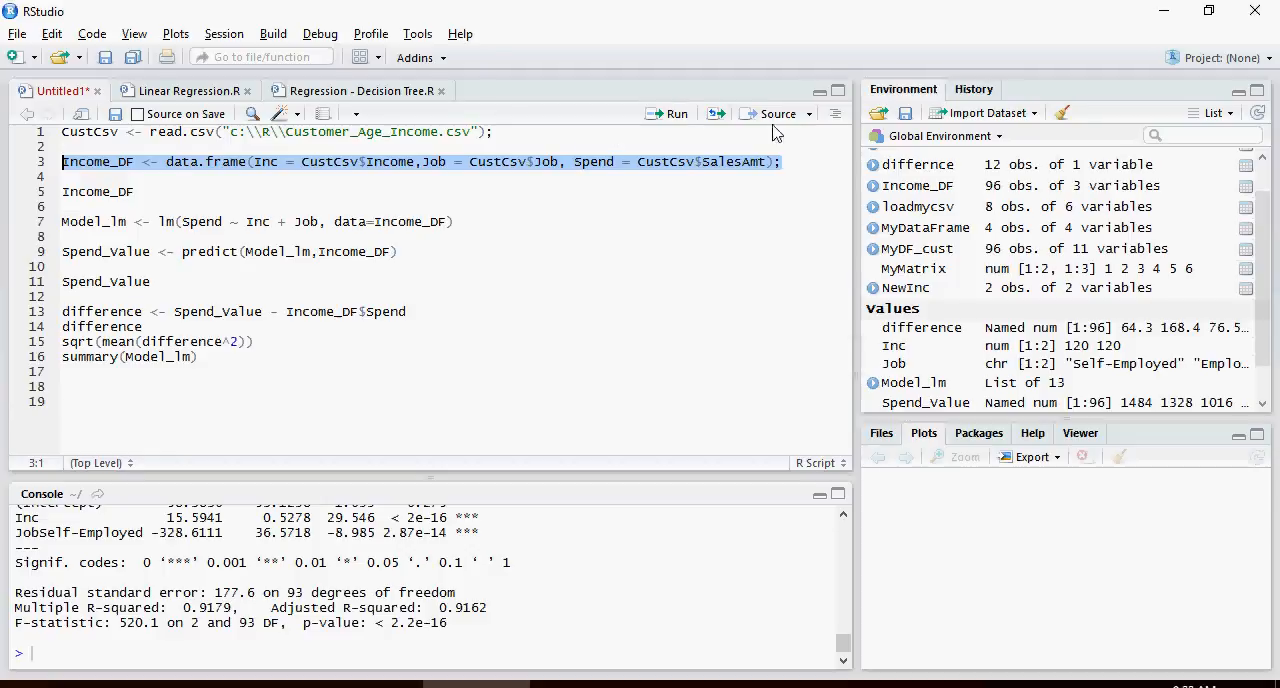
mouse_move(320, 444)
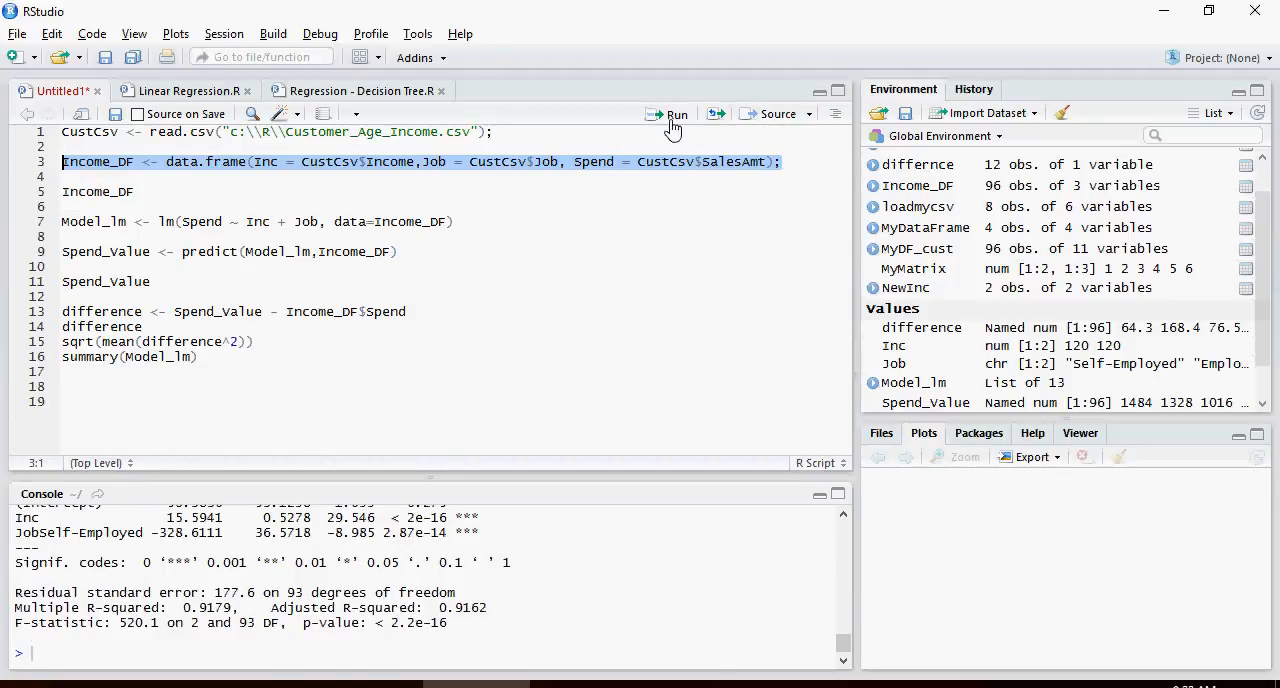
- Run Income_DF to list all 96 rows of income, job type and spend in an enlarged console
click(672, 114)
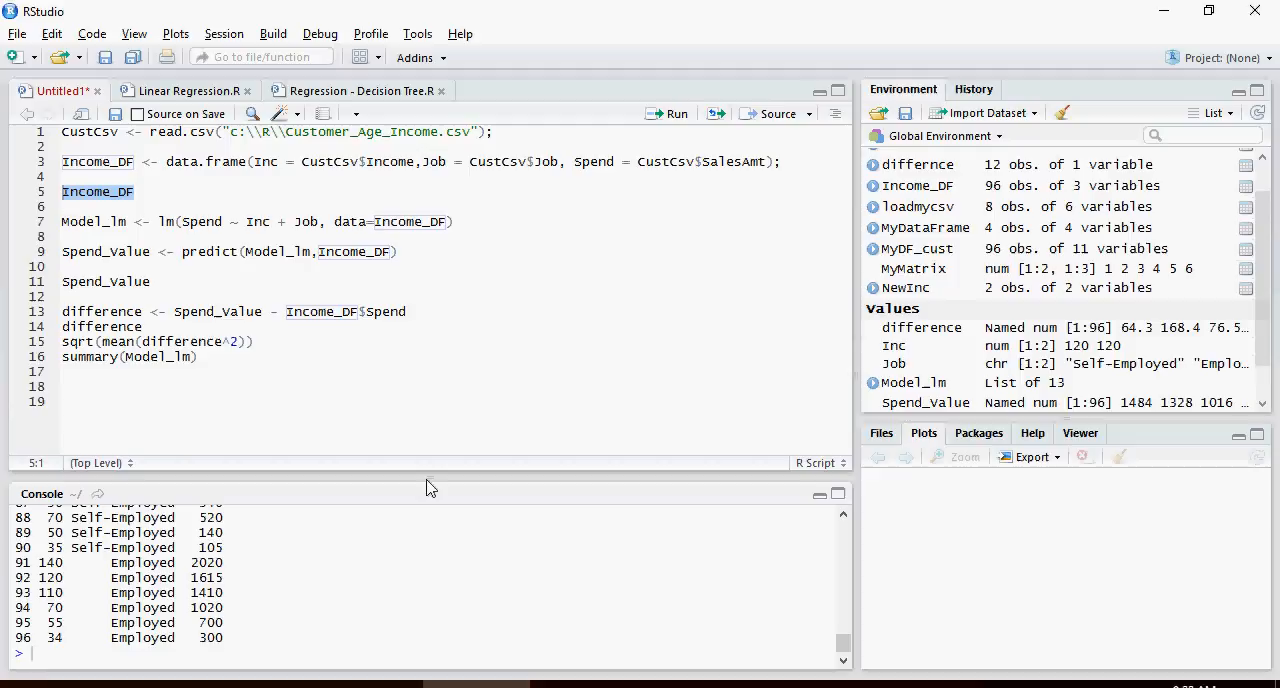
drag(438, 476, 438, 364)
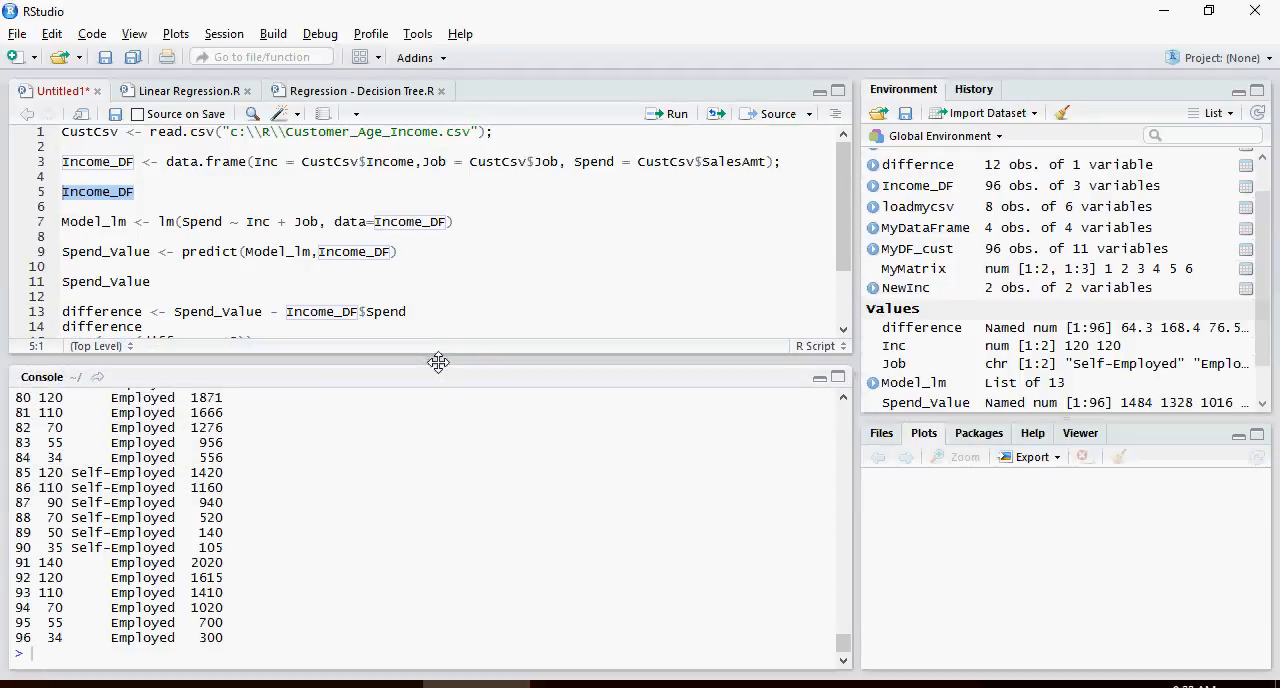
scroll(up, 3)
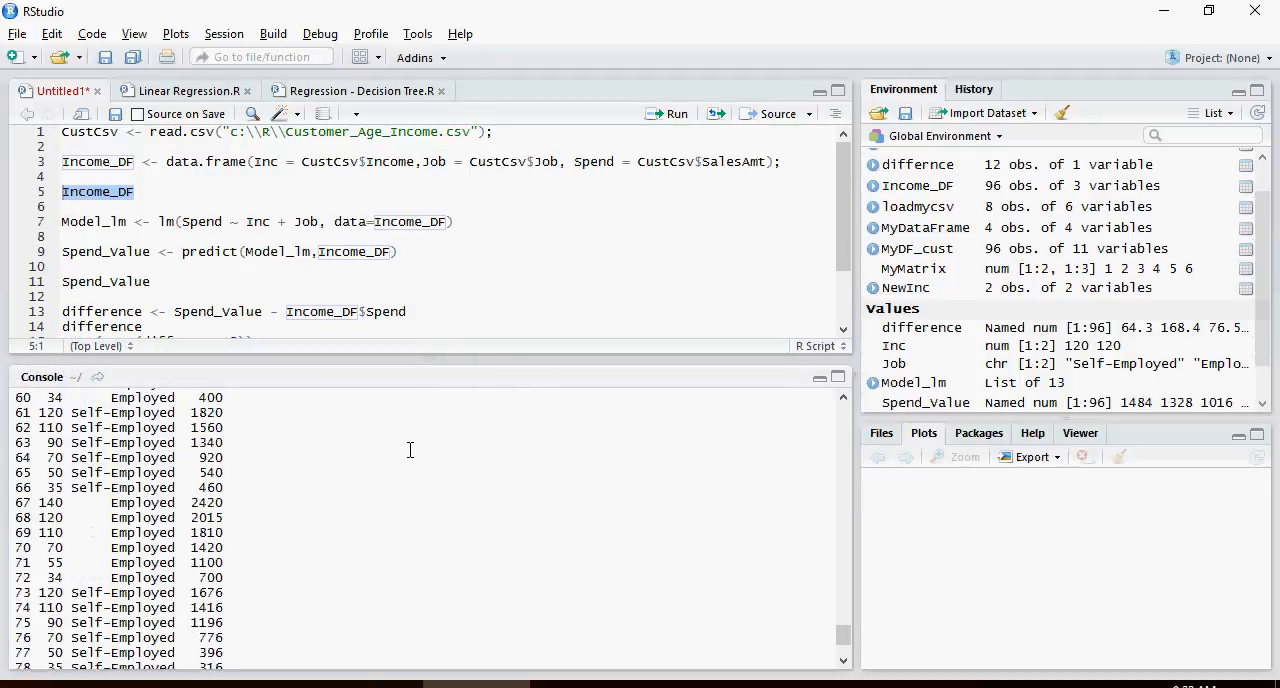
scroll(up, 3)
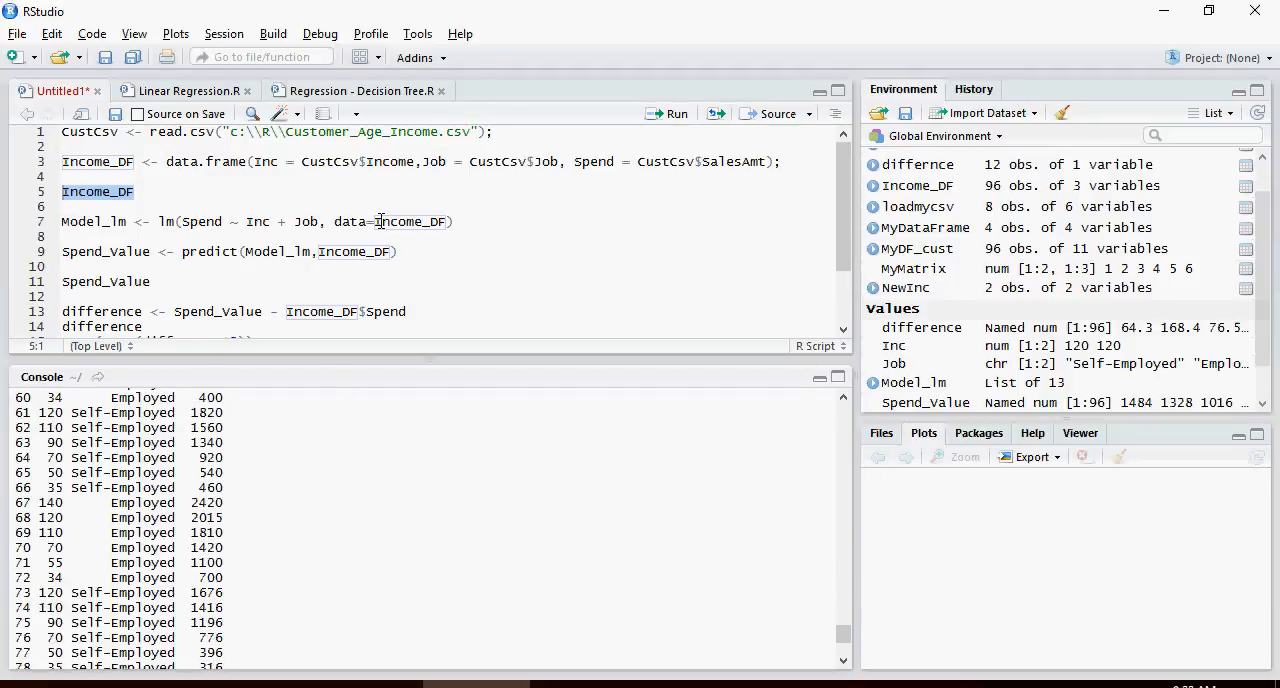
double_click(202, 220)
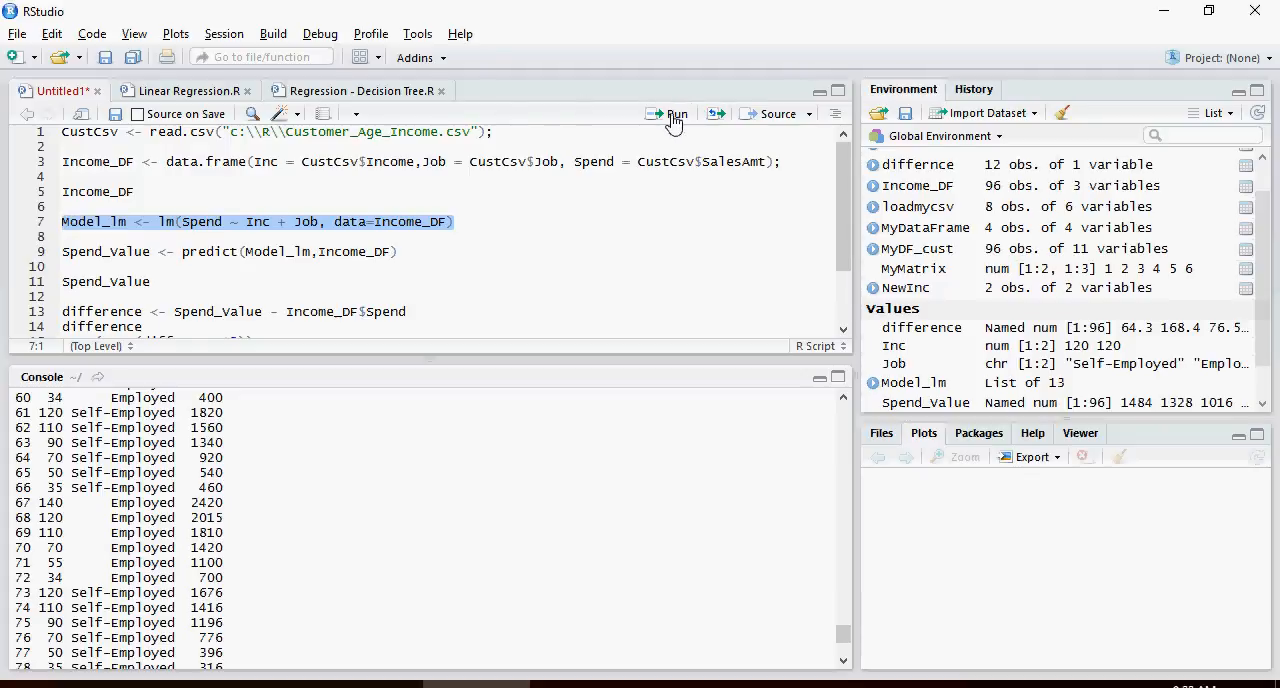
- Fit Model_lm as Spend ~ Inc + Job, predict spend and print the 96 Spend_Value results
click(674, 112)
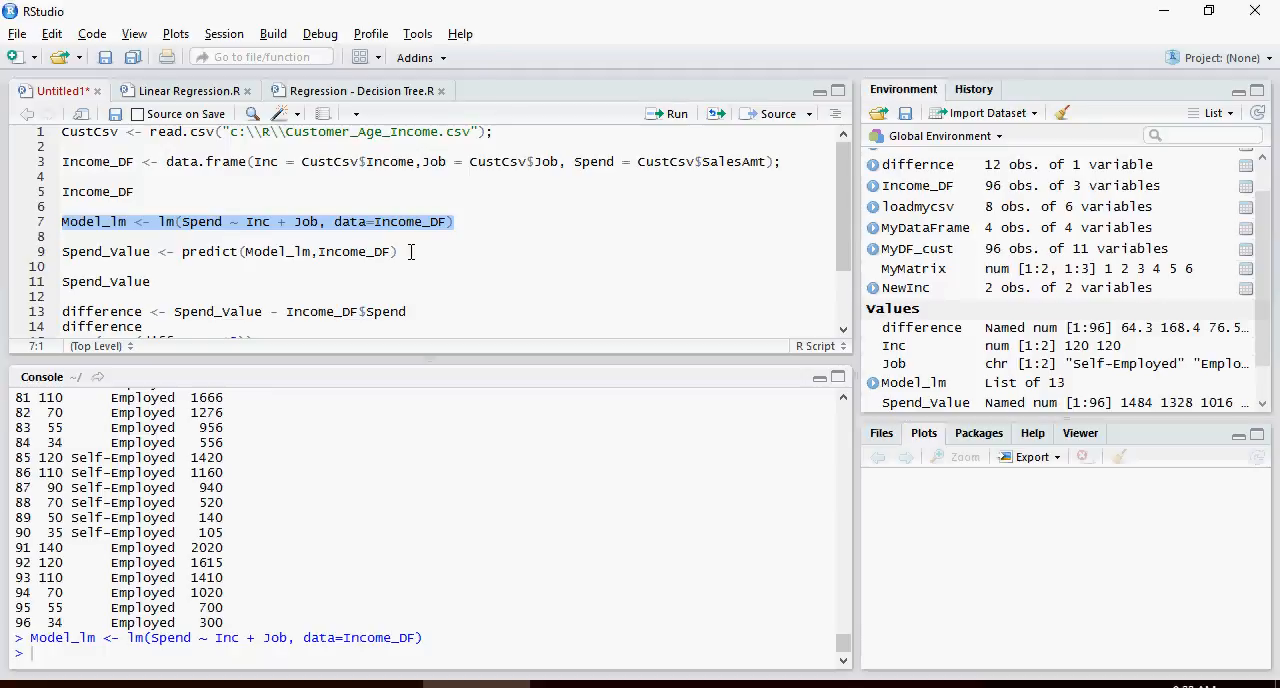
mouse_move(318, 252)
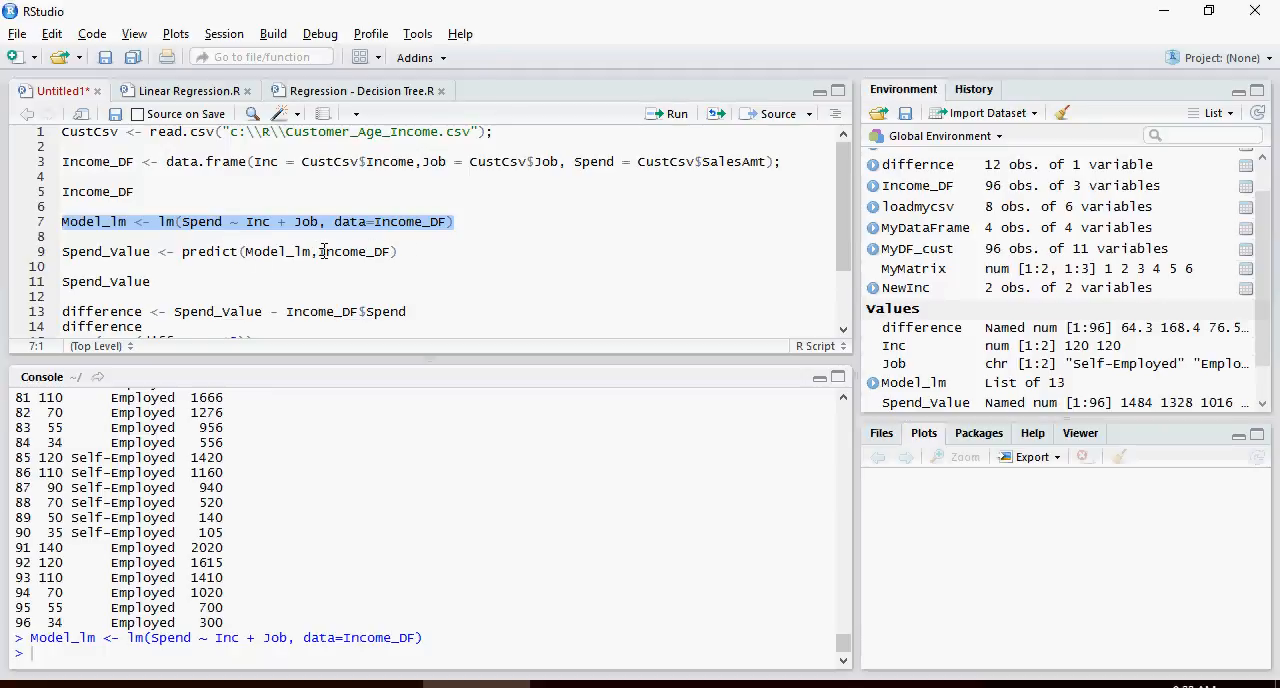
double_click(348, 252)
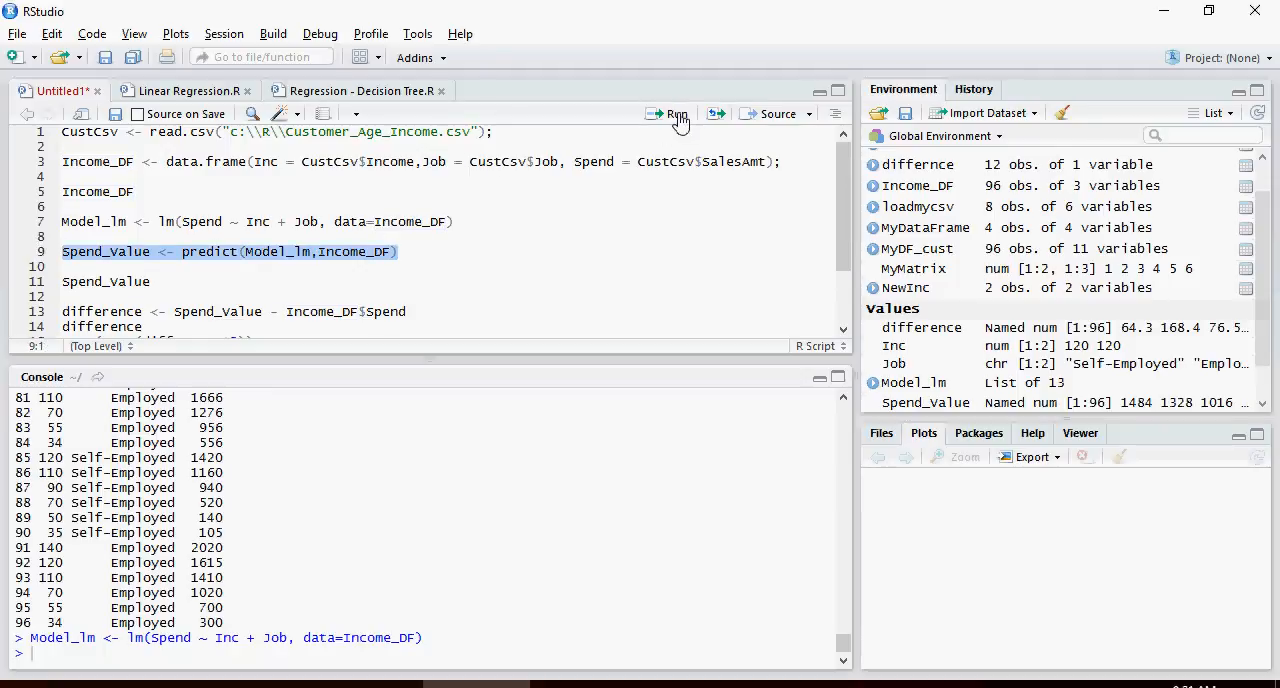
click(676, 112)
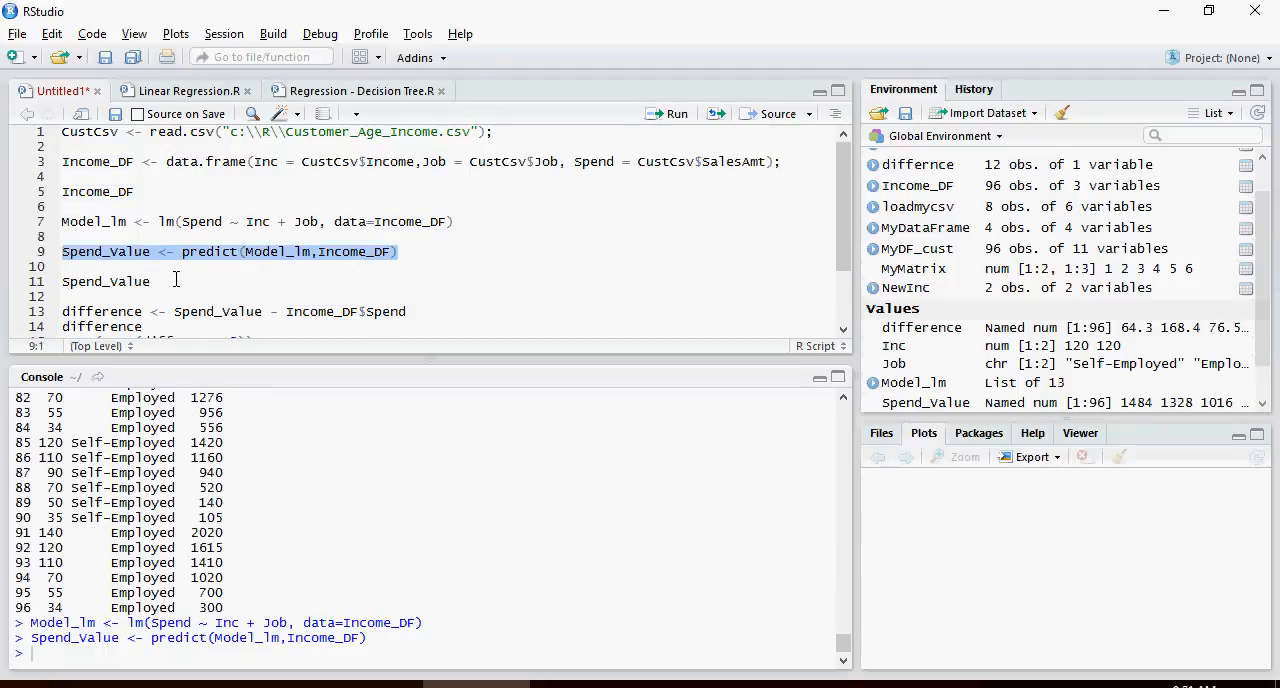
click(104, 280)
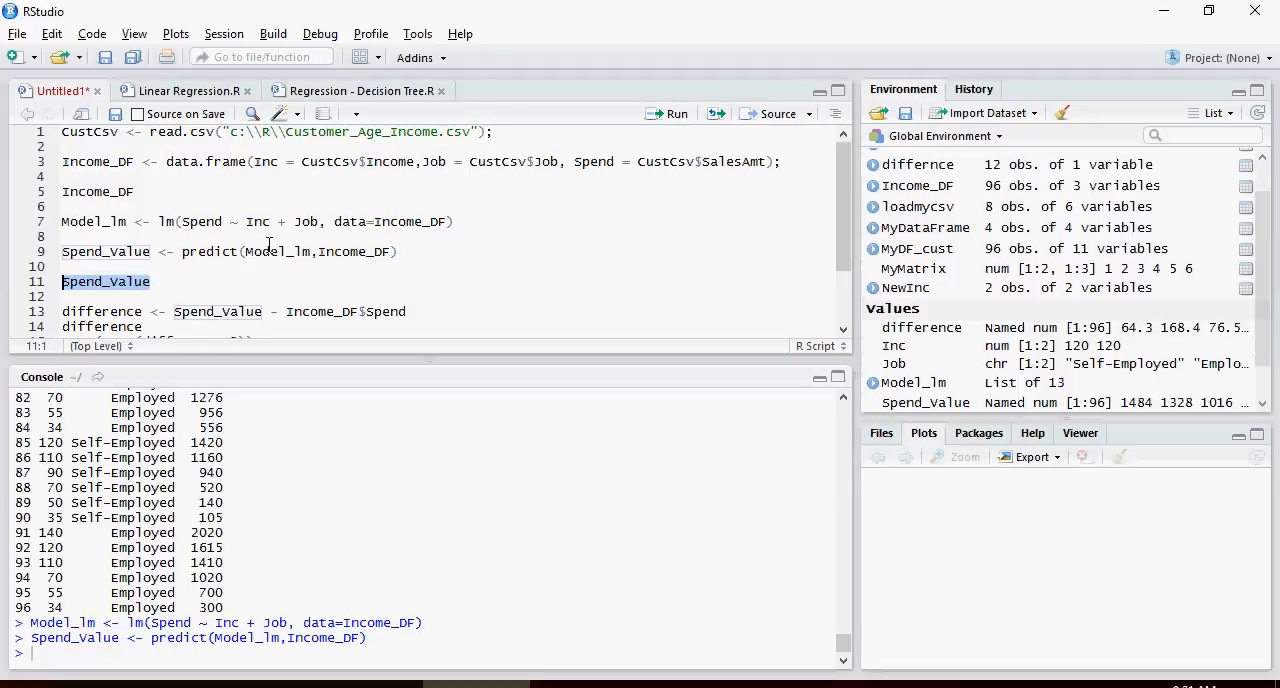
click(676, 112)
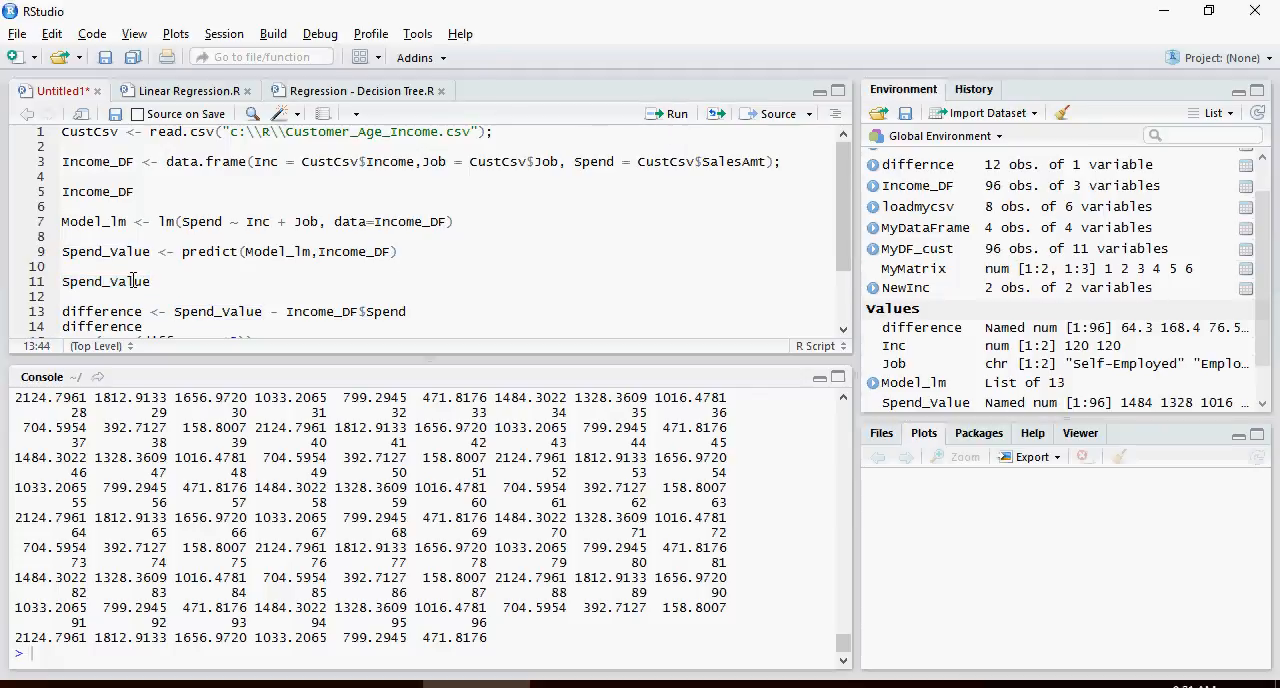
- Compute difference as Spend_Value minus Income_DF$Spend for every row
click(176, 312)
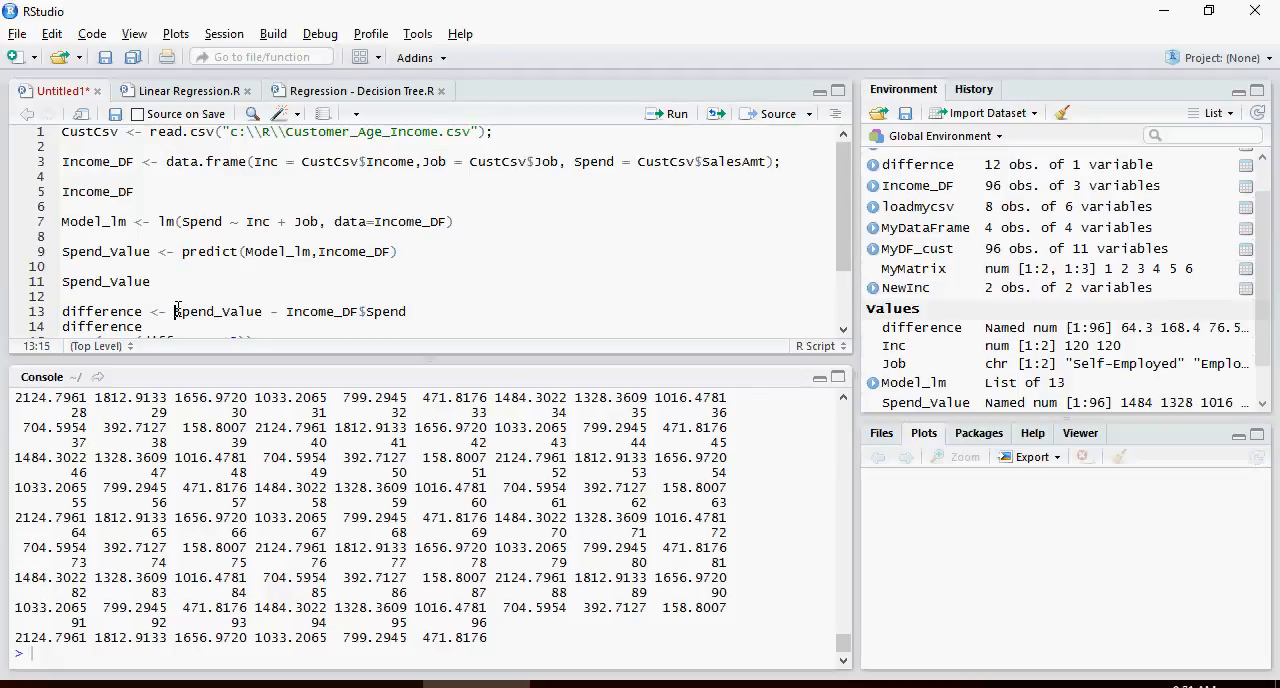
double_click(216, 312)
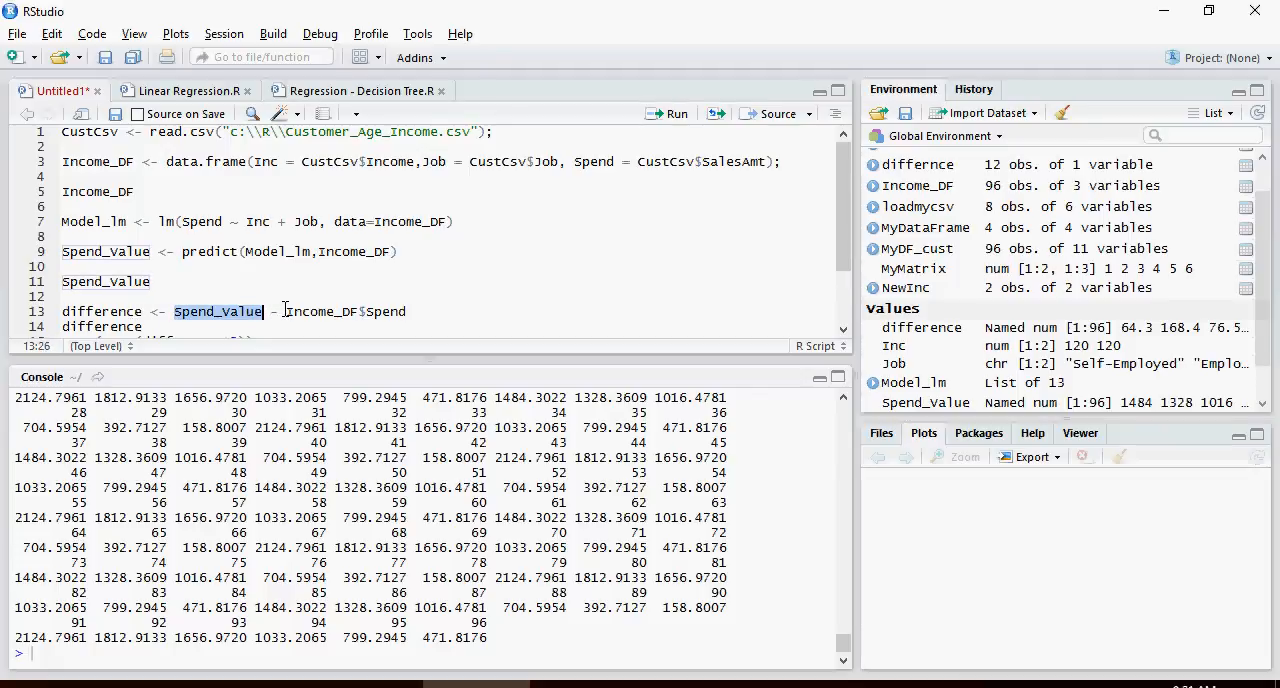
double_click(344, 312)
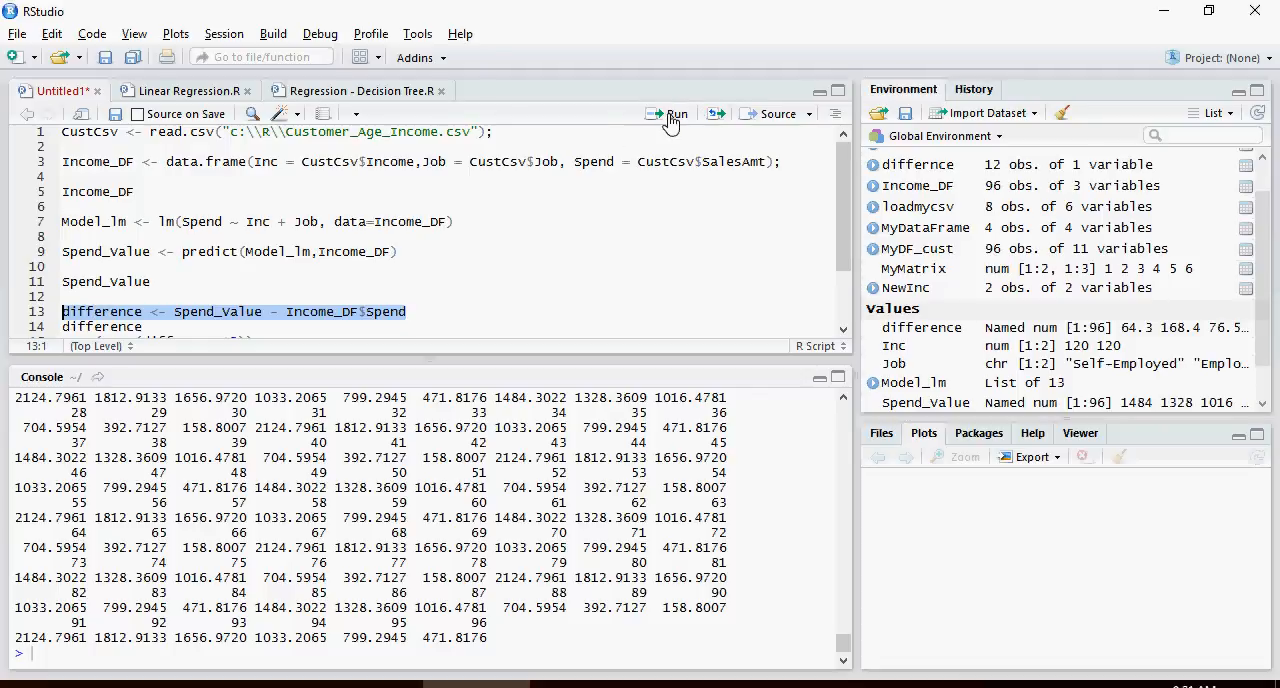
click(676, 112)
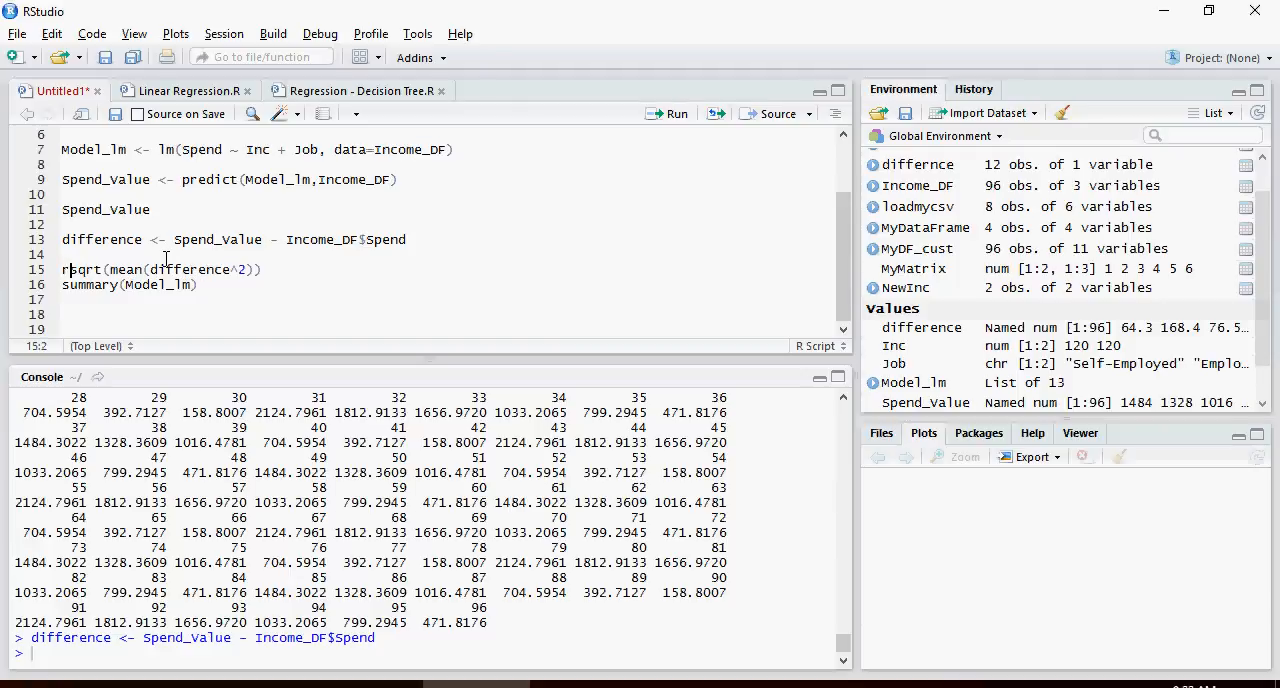
- Define rmse <- sqrt(mean(difference^2)), print 174.8491, and start a summary() line
text(rmse <- s)
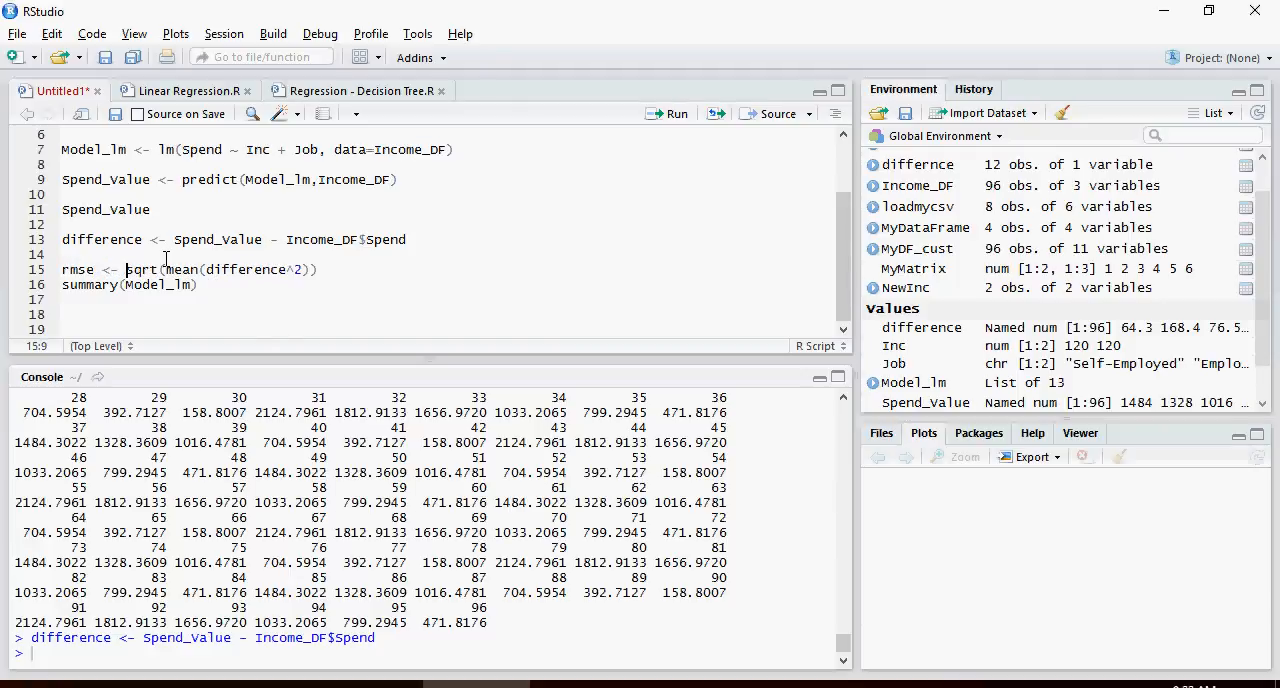
click(200, 284)
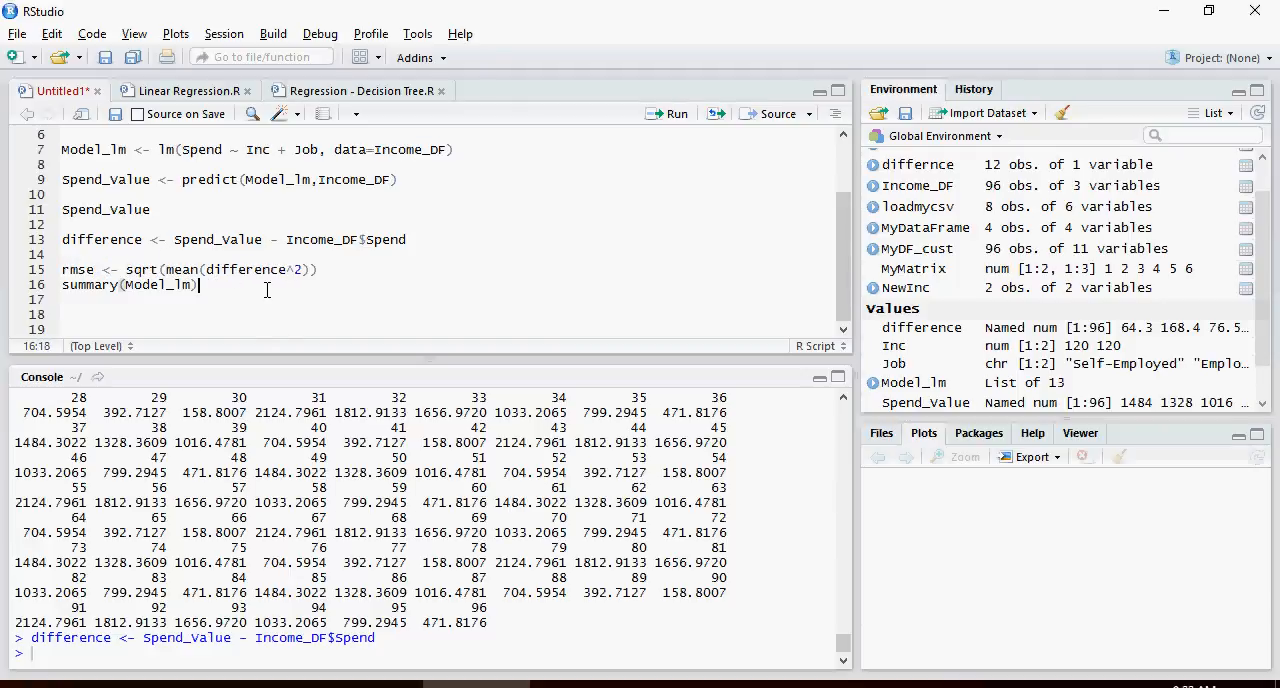
text(rmse)
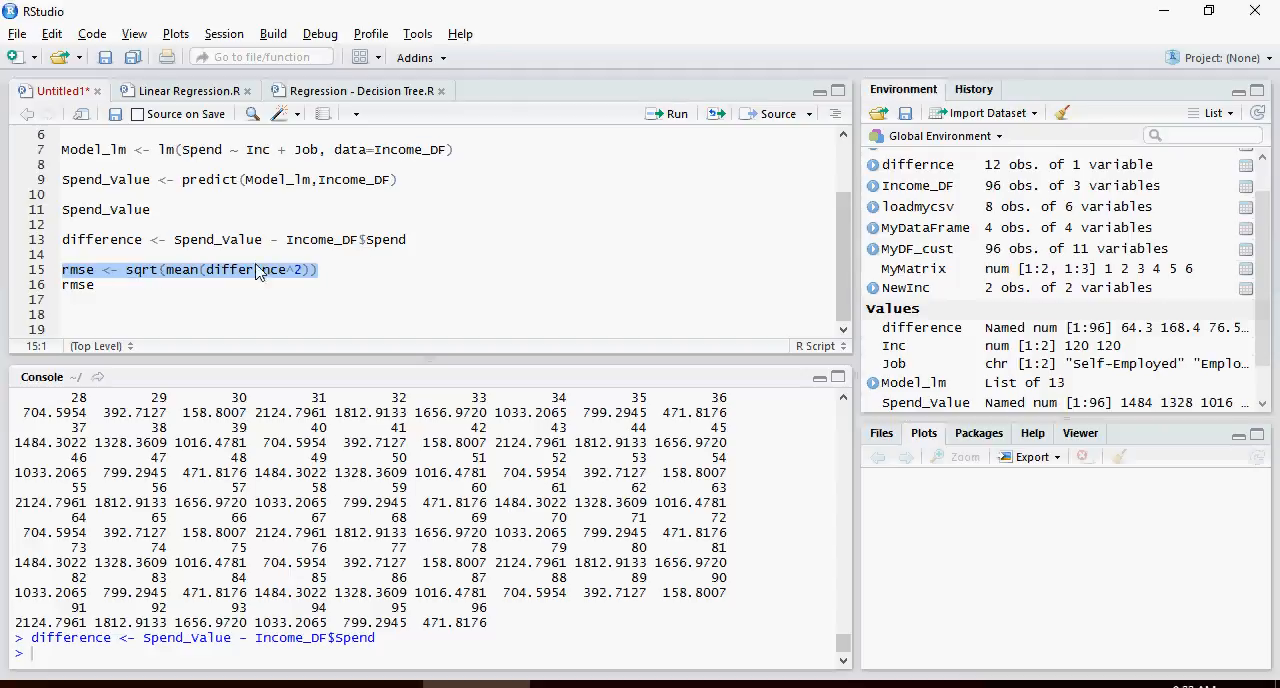
click(676, 112)
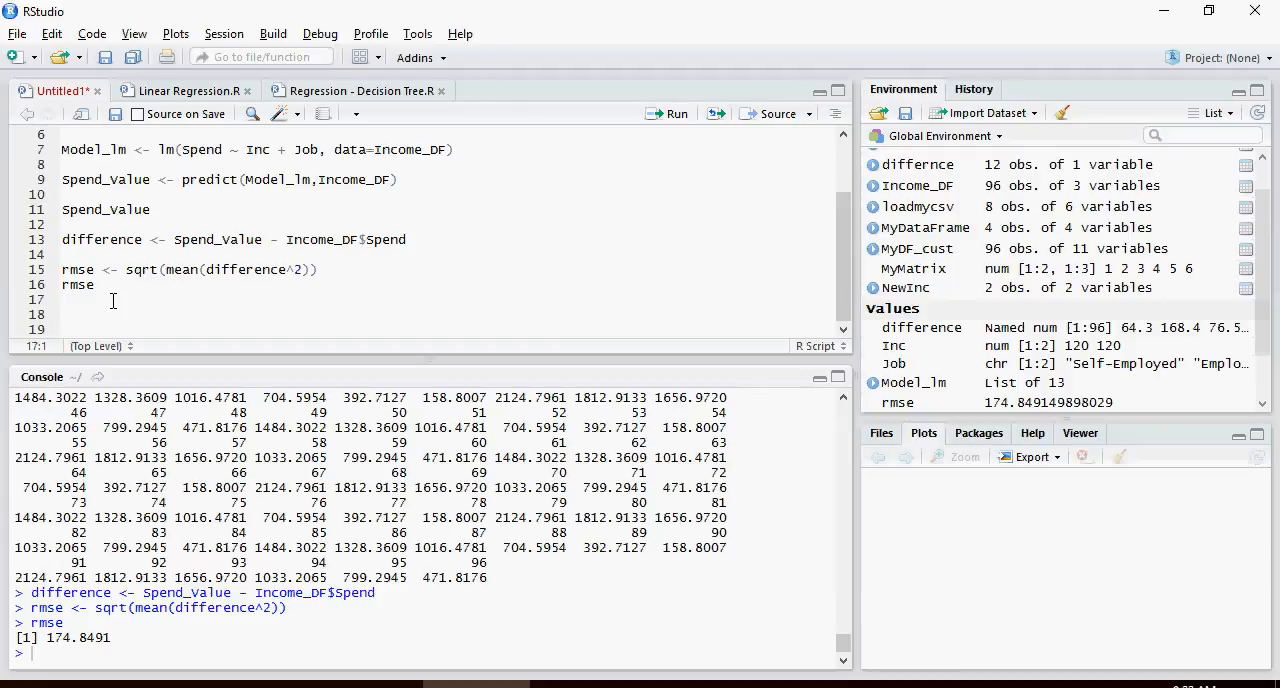
text(summary())
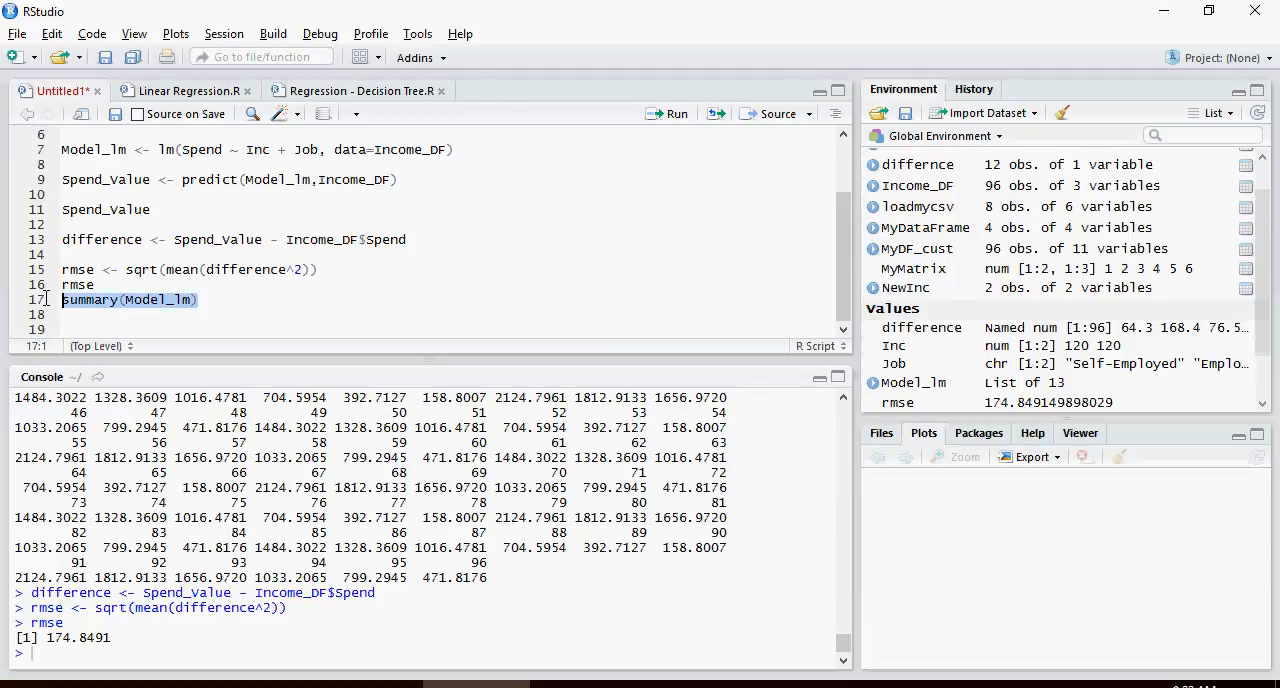
- Run summary(Model_lm) to show Multiple R-squared 0.9179 and residual standard error 177.6
click(668, 112)
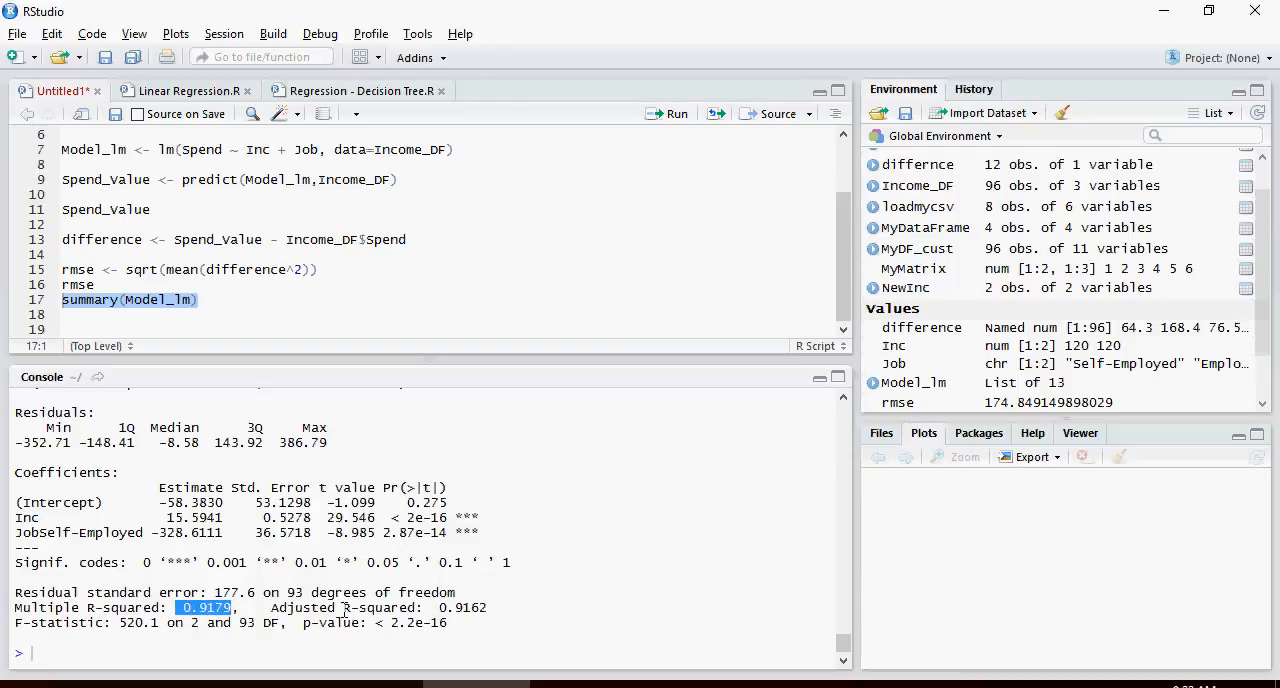
mouse_move(660, 608)
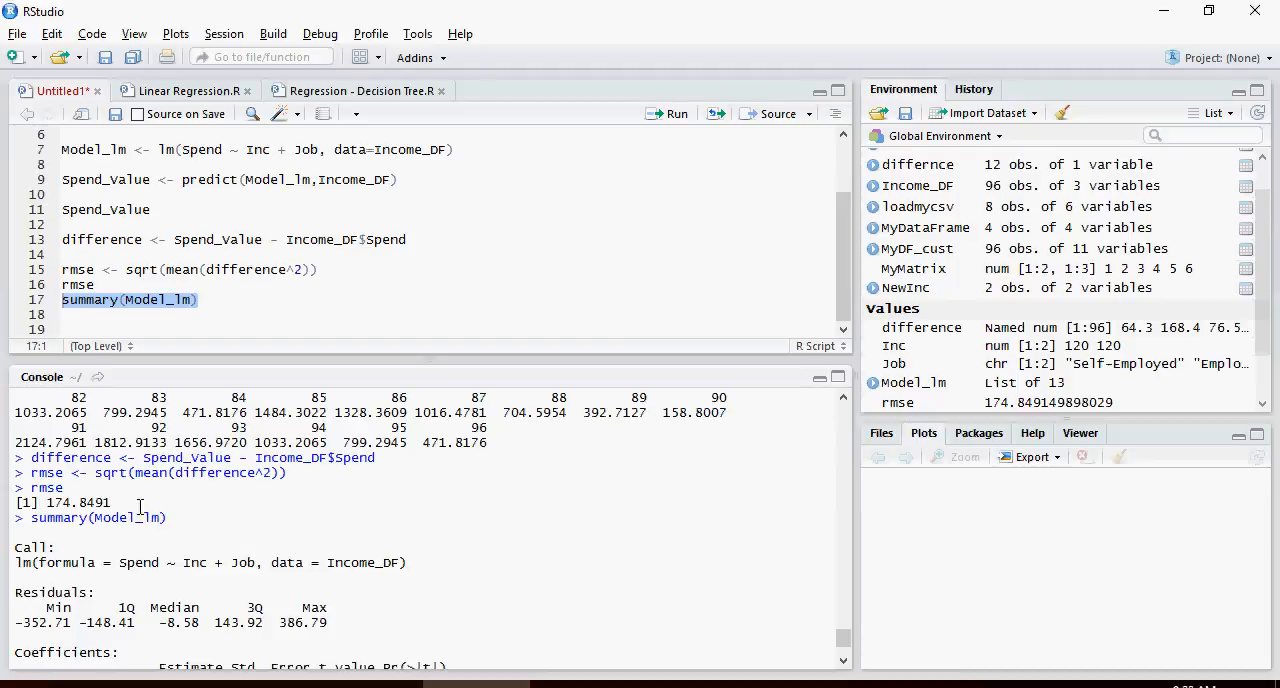
double_click(72, 502)
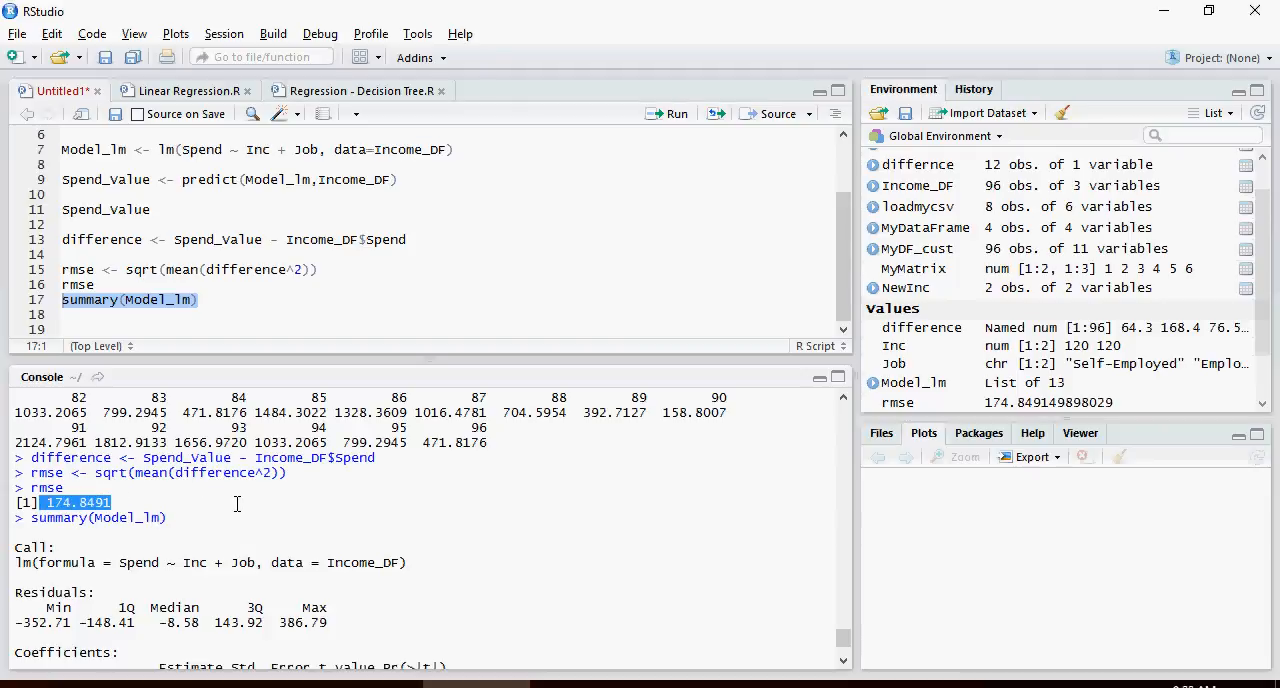
mouse_move(204, 512)
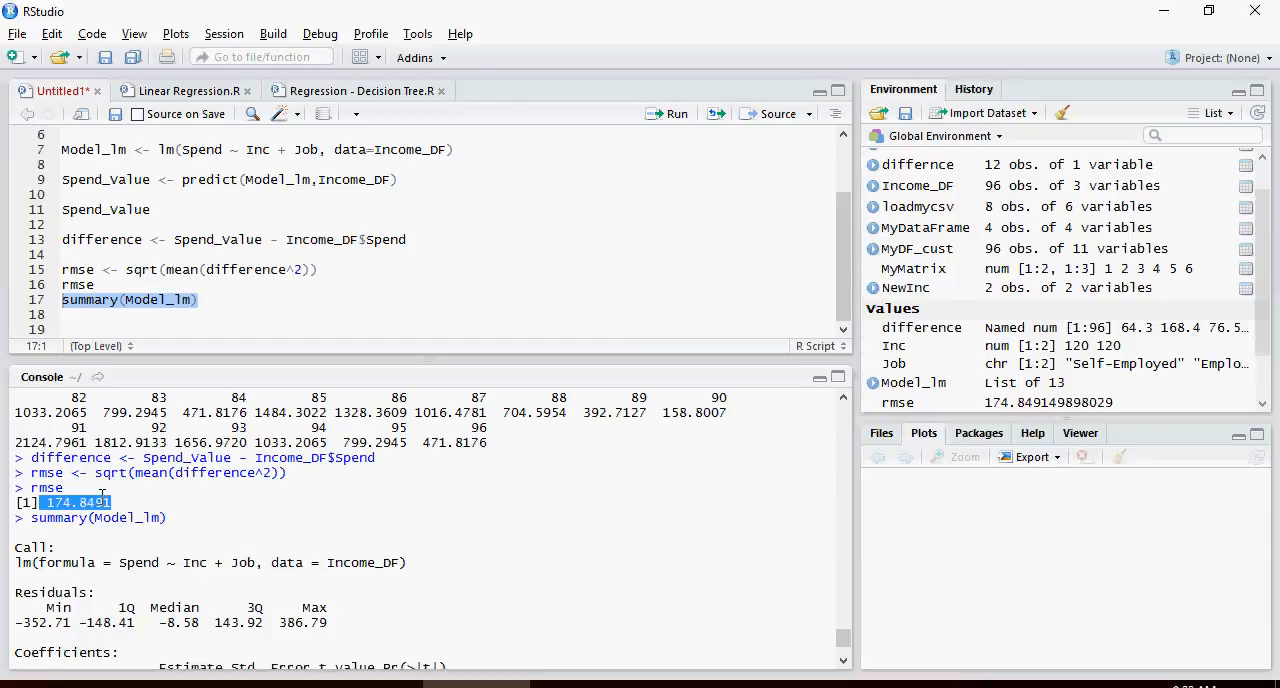
scroll(down, 3)
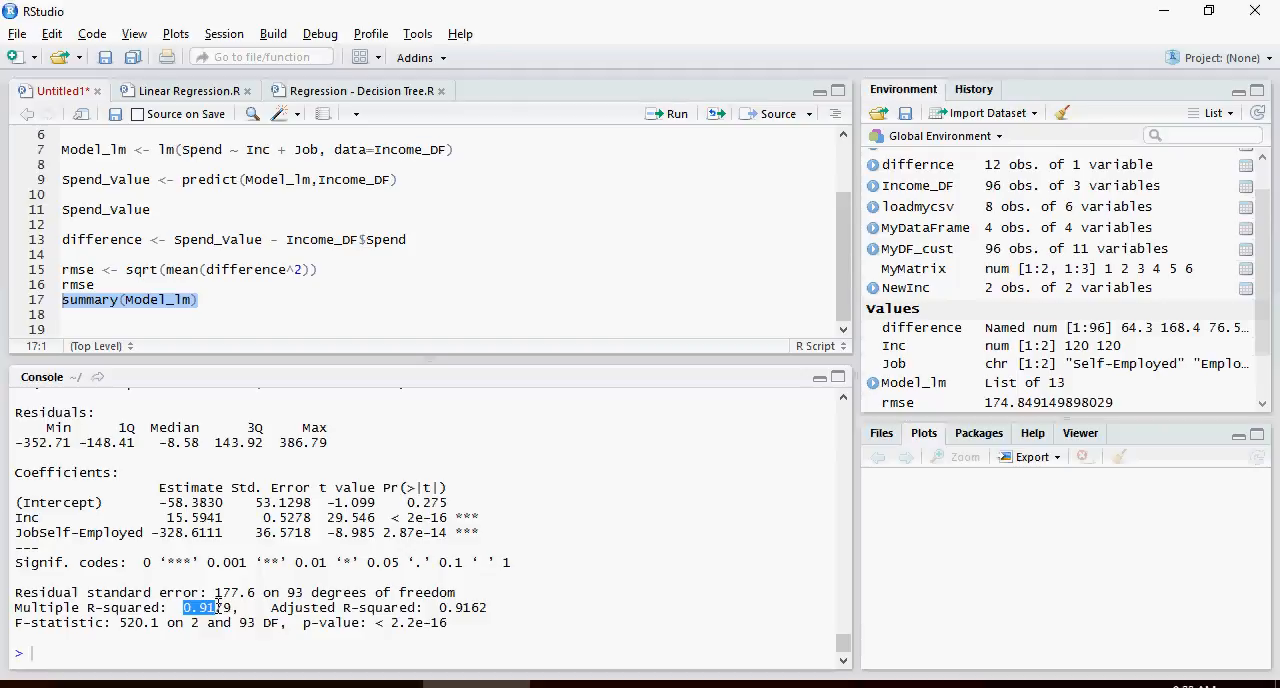
mouse_move(680, 466)
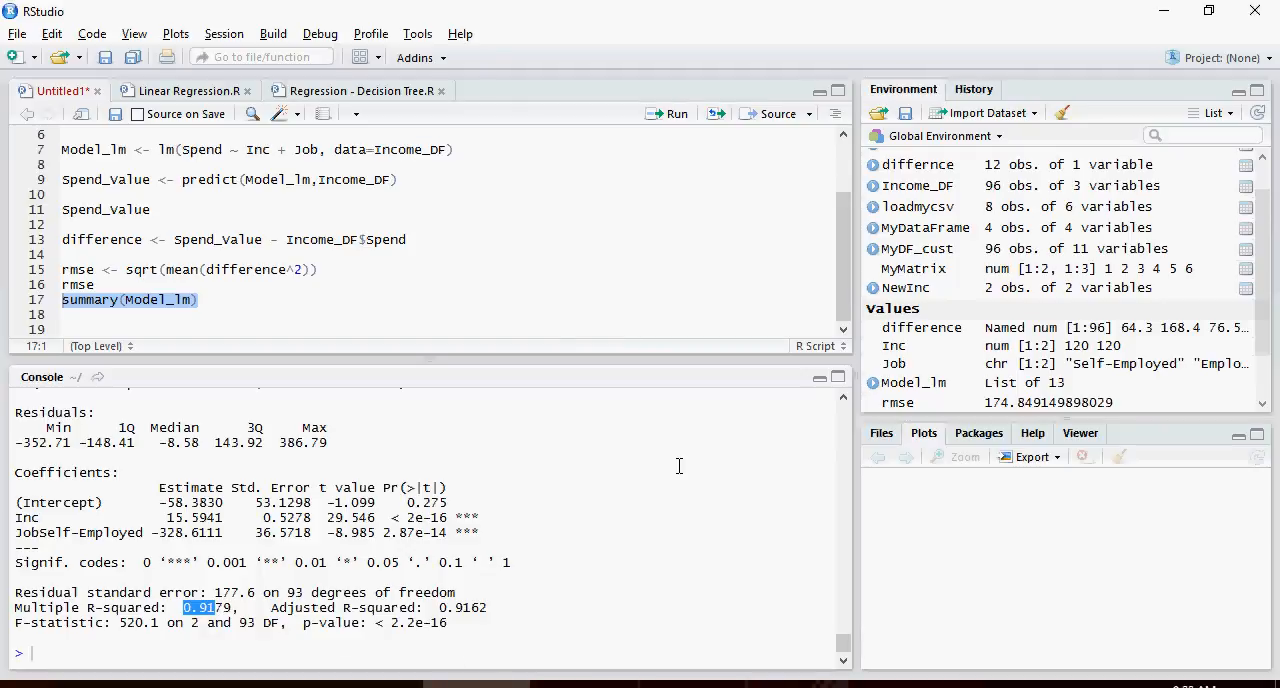